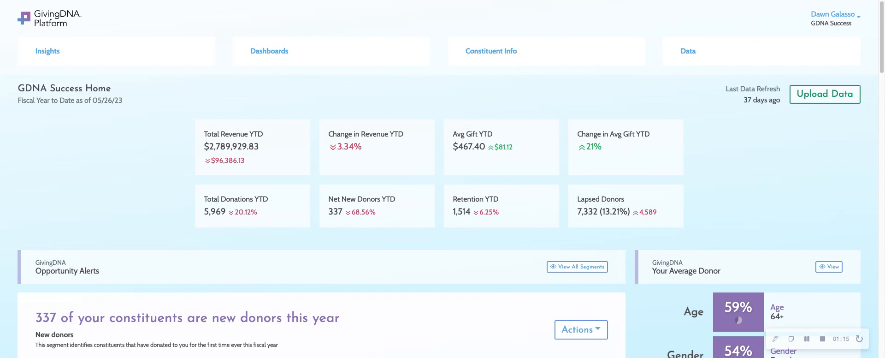
# - Expand the Dashboards menu on the GDNA Success Home page
pyautogui.click(269, 51)
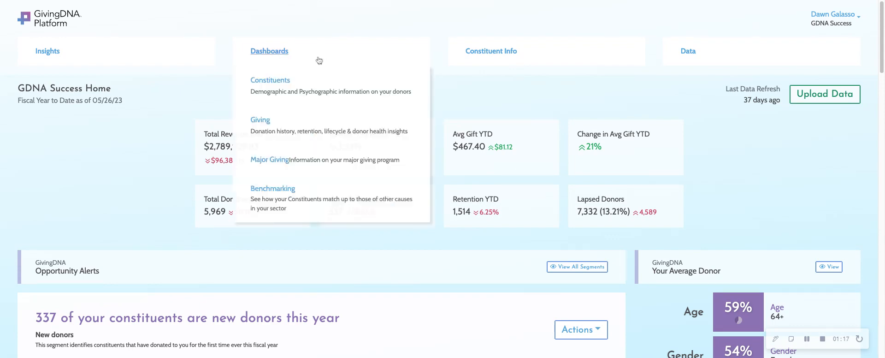
pyautogui.moveTo(269, 50)
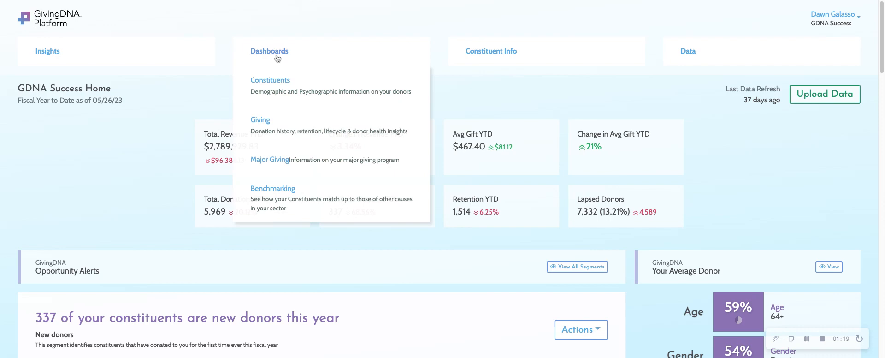
pyautogui.moveTo(302, 65)
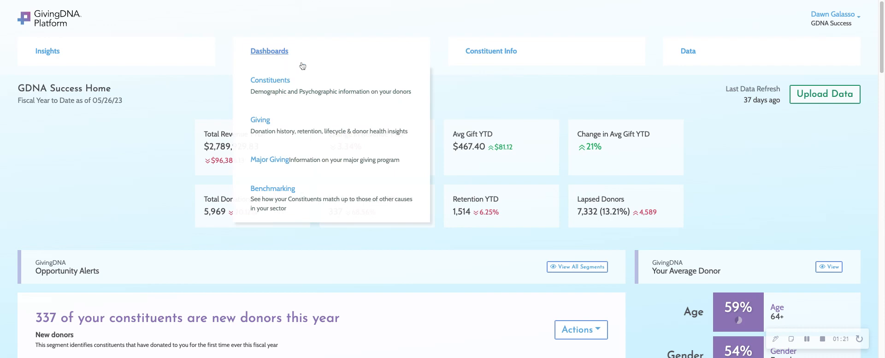
pyautogui.moveTo(271, 81)
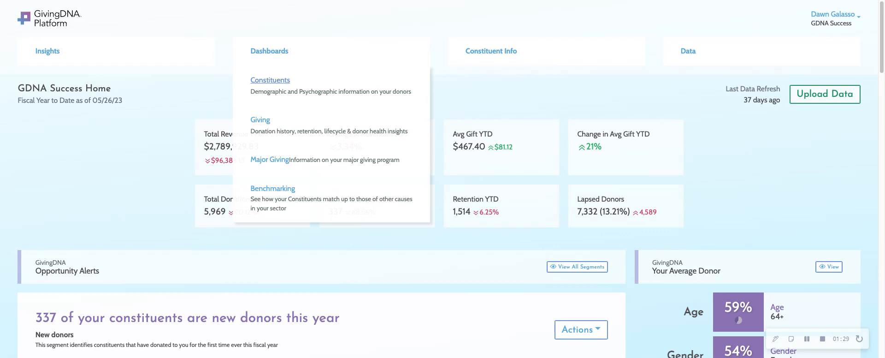
# - Load the Constituents dashboard and clear its filters to show all 18,737 constituents
pyautogui.click(270, 80)
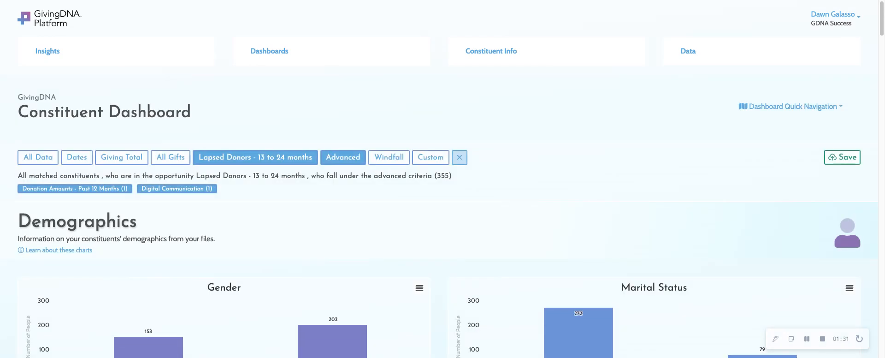
pyautogui.click(458, 157)
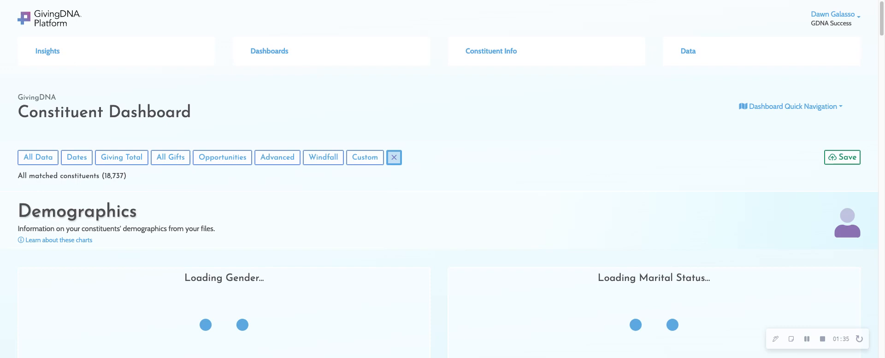
pyautogui.moveTo(410, 164)
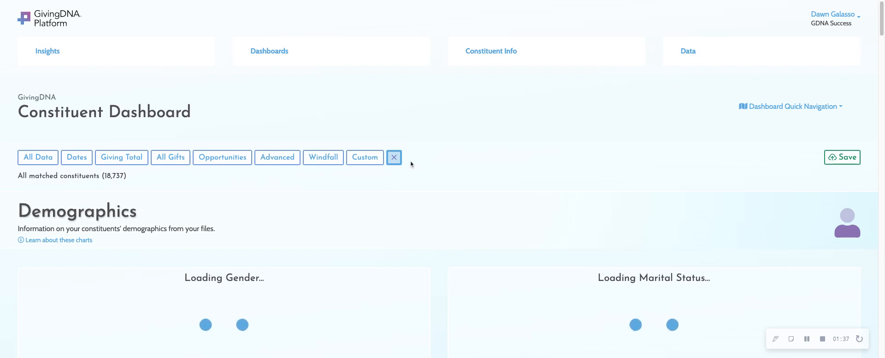
# - Add the Advanced 'Veteran' criterion with value Veteran and apply it to the dashboard
pyautogui.click(277, 157)
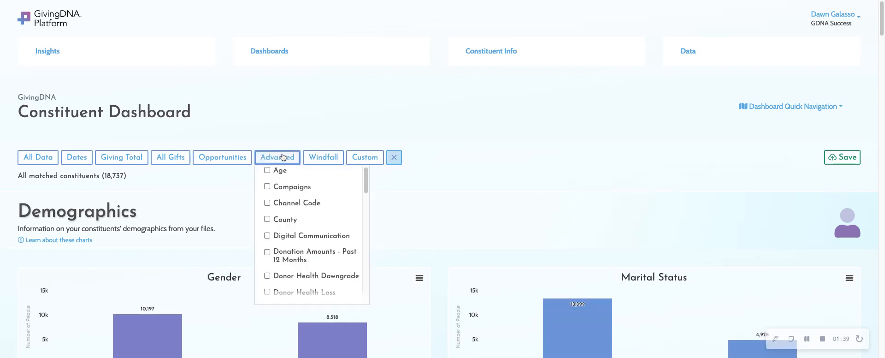
pyautogui.scroll(-3)
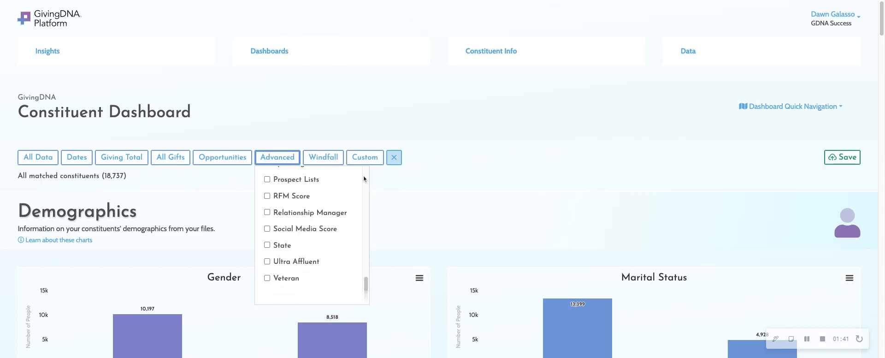
pyautogui.click(266, 277)
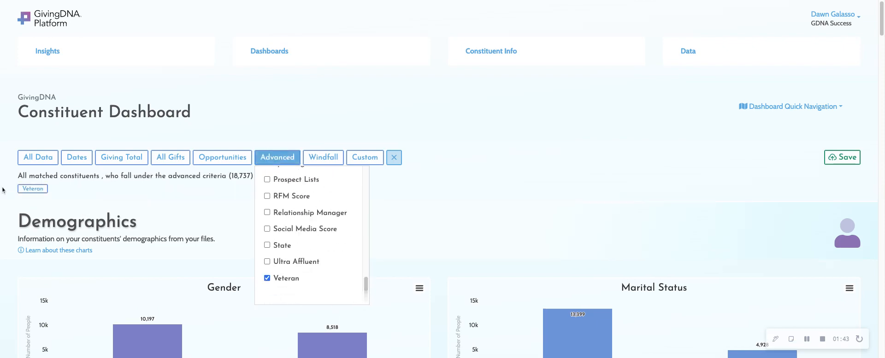
pyautogui.click(32, 188)
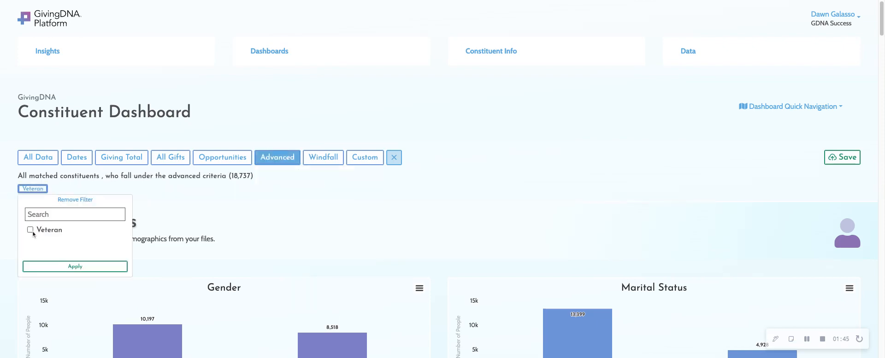
pyautogui.click(30, 229)
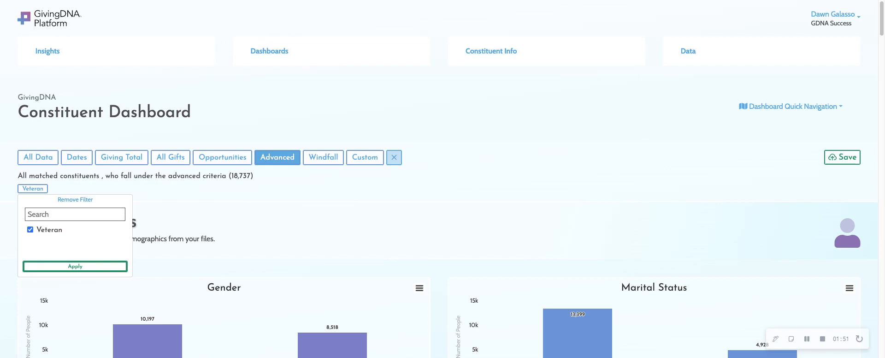
pyautogui.click(75, 265)
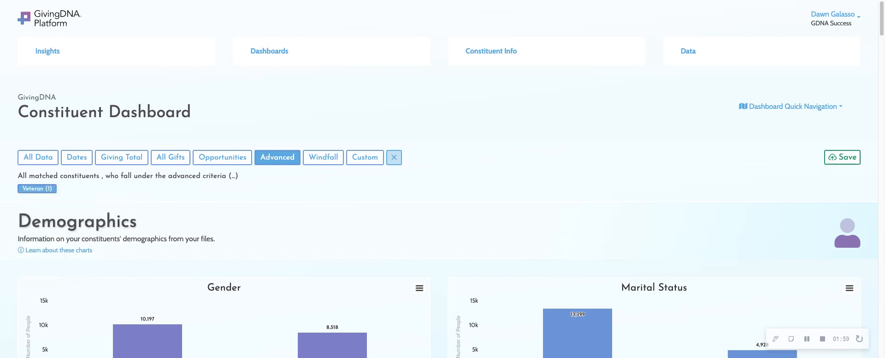